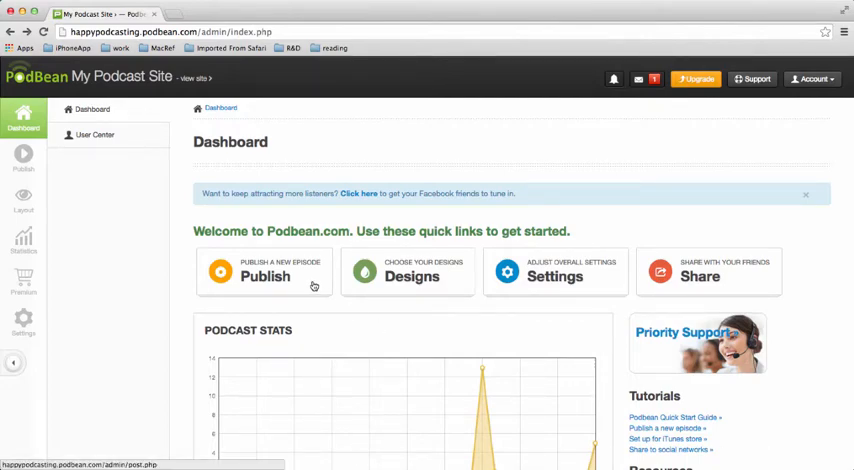
Step: Start publishing a new episode from the dashboard's Publish quick link
{"action": "left_click", "coordinate": [264, 276]}
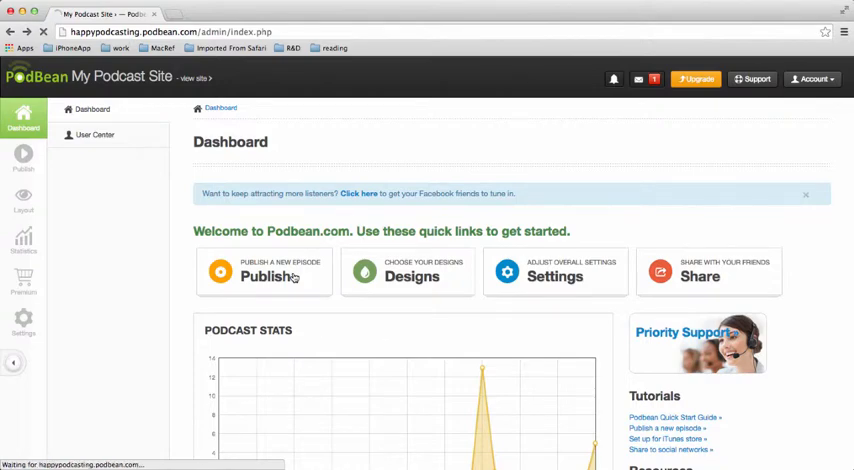
{"action": "left_click", "coordinate": [264, 276]}
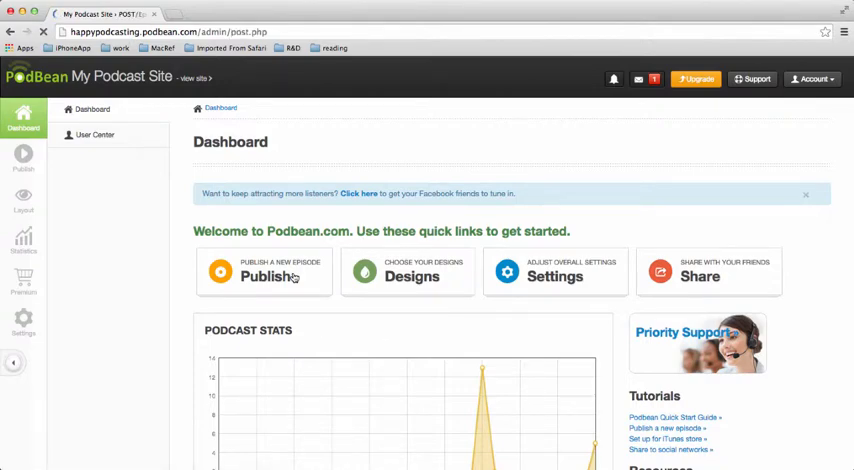
Step: Choose a text-entry-only episode and enter the title 'How to podcast'
{"action": "left_click", "coordinate": [264, 276]}
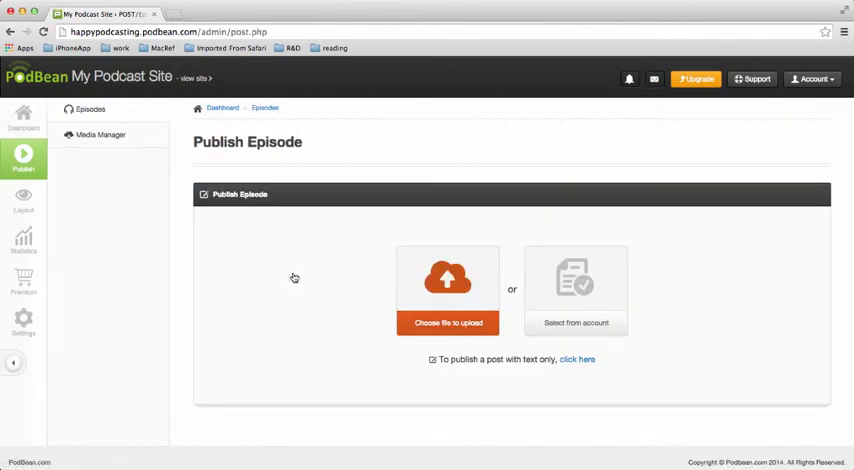
{"action": "mouse_move", "coordinate": [428, 356]}
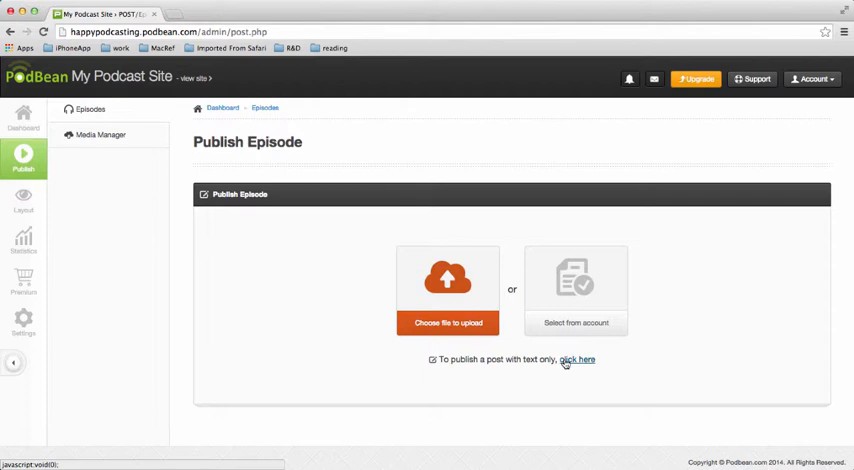
{"action": "left_click", "coordinate": [576, 360]}
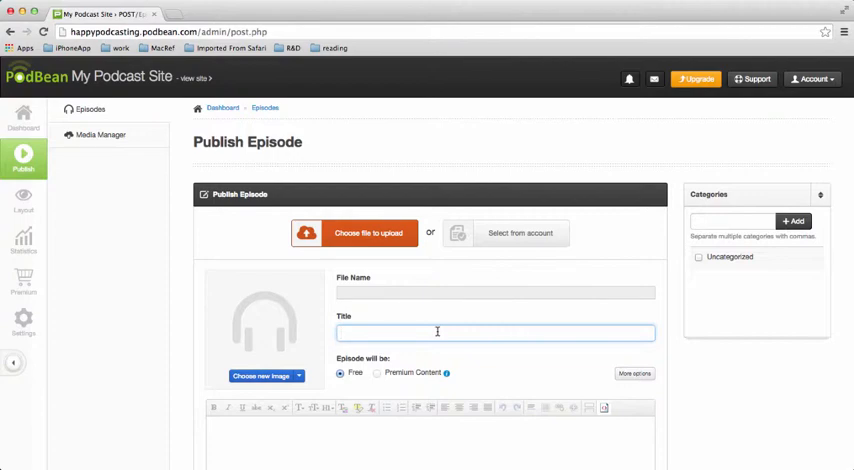
{"action": "type", "text": "How to"}
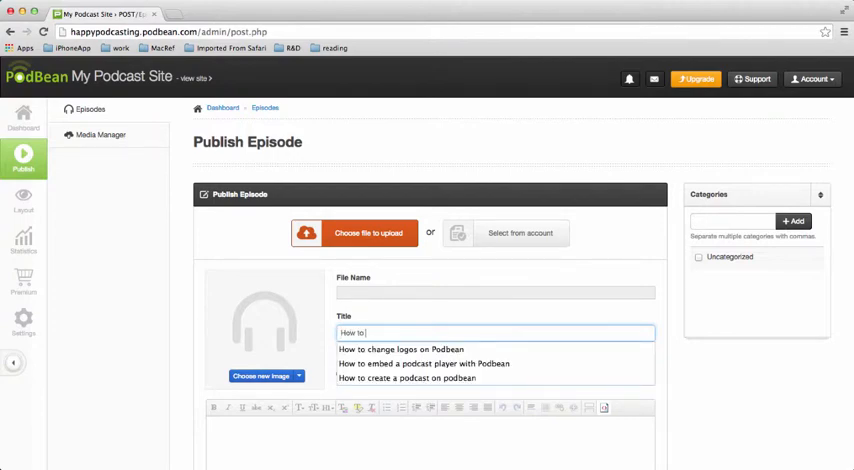
{"action": "type", "text": "po"}
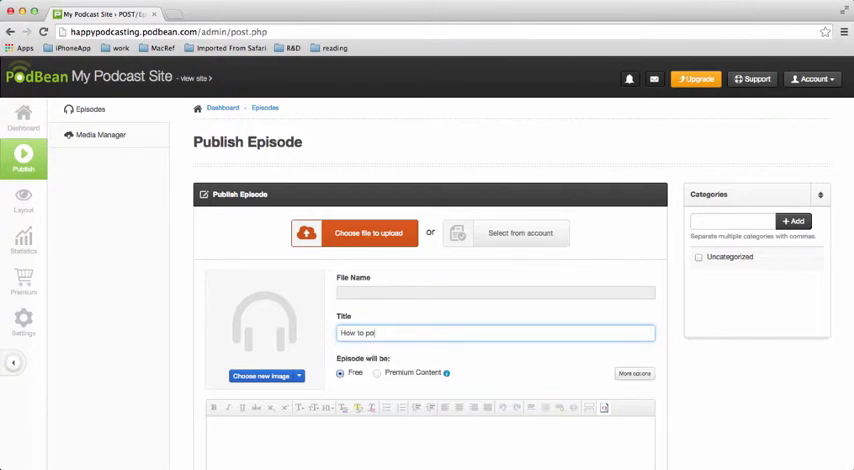
{"action": "type", "text": "dc"}
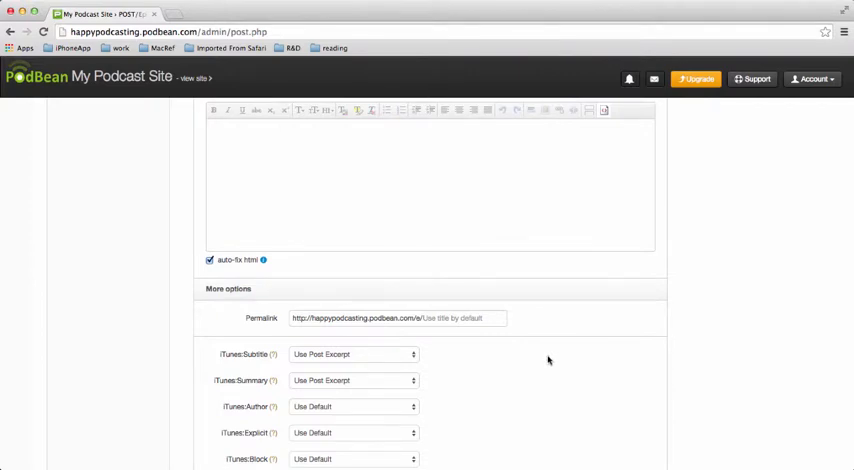
{"action": "mouse_move", "coordinate": [294, 332]}
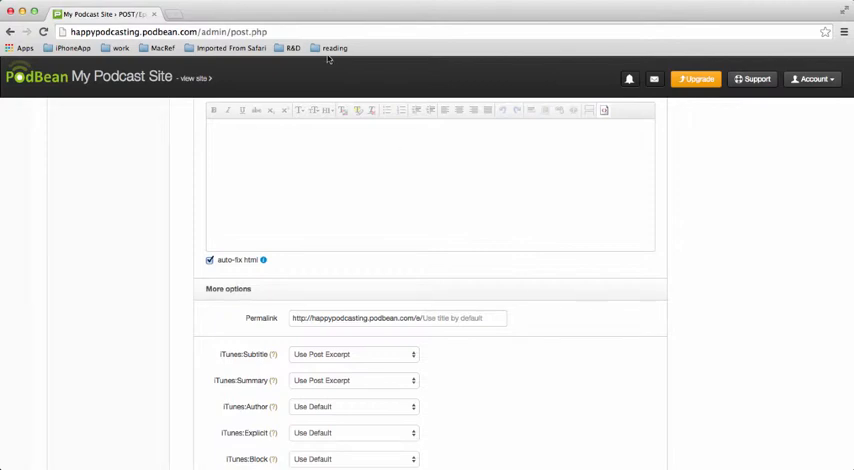
{"action": "mouse_move", "coordinate": [344, 116]}
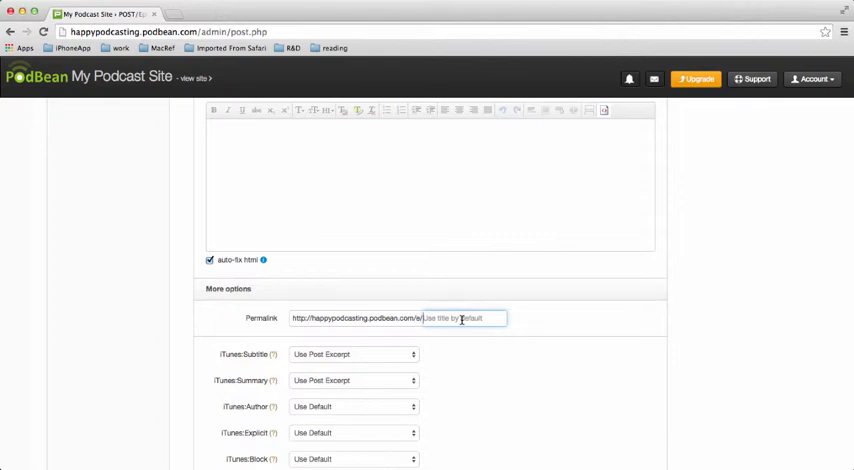
Step: Replace the default permalink with the custom slug 'podcast'
{"action": "type", "text": "podcasters"}
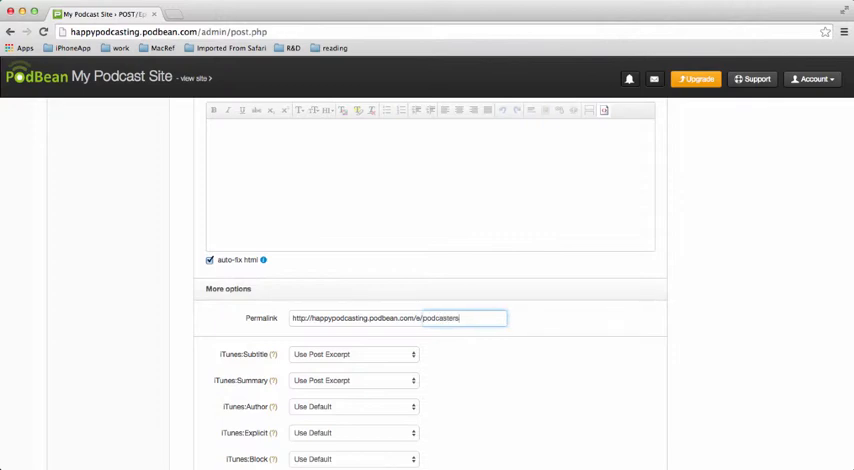
{"action": "mouse_move", "coordinate": [442, 362]}
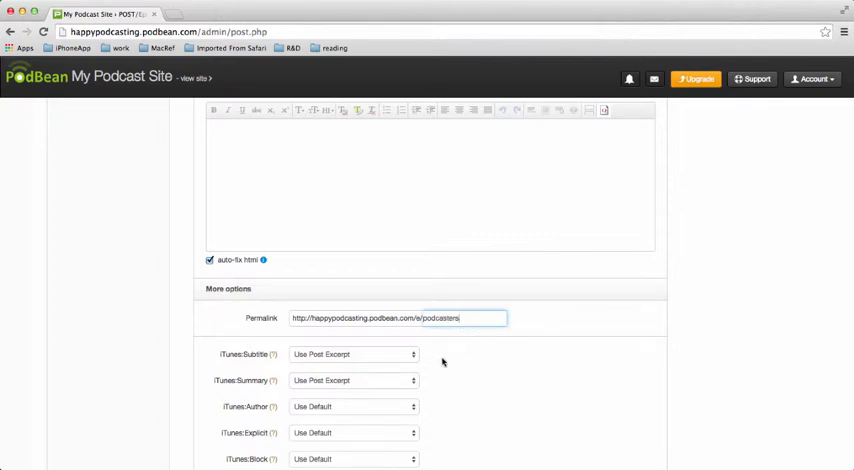
{"action": "mouse_move", "coordinate": [272, 354]}
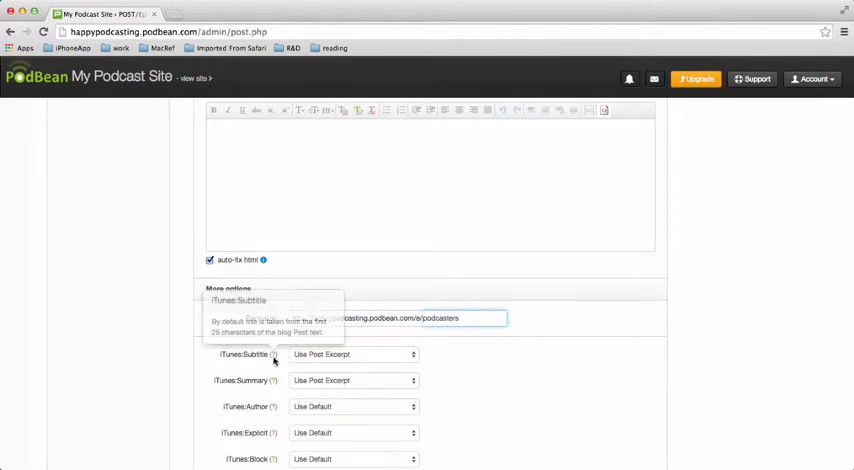
{"action": "mouse_move", "coordinate": [272, 356]}
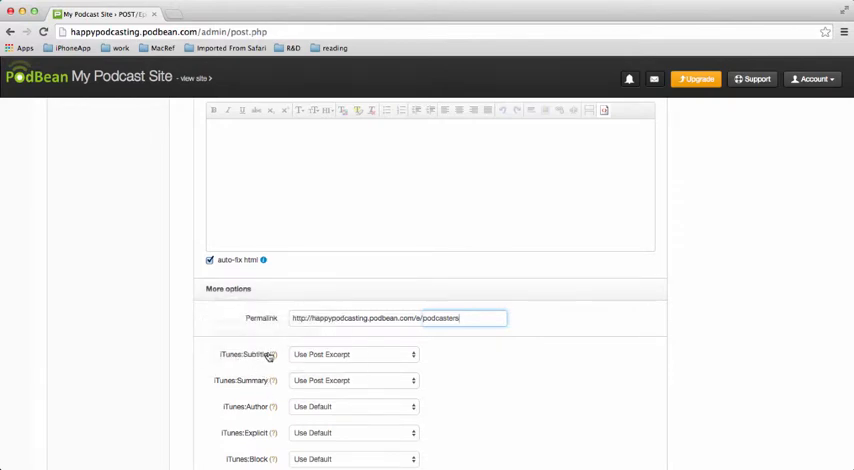
{"action": "mouse_move", "coordinate": [272, 354]}
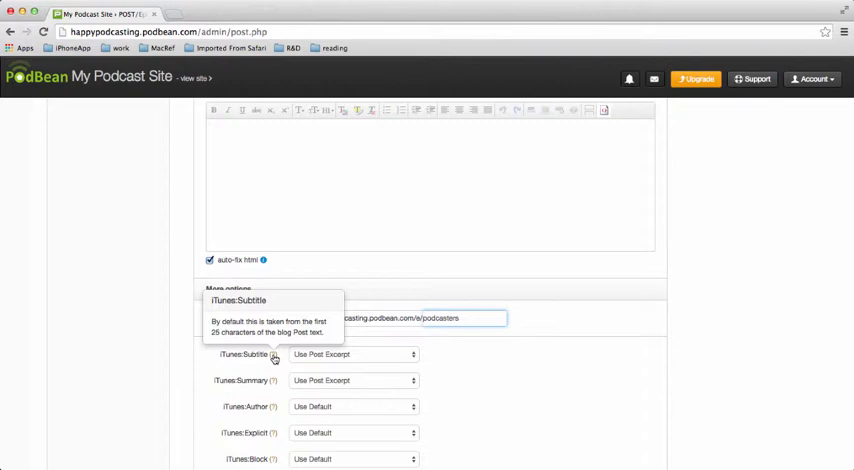
{"action": "mouse_move", "coordinate": [274, 356]}
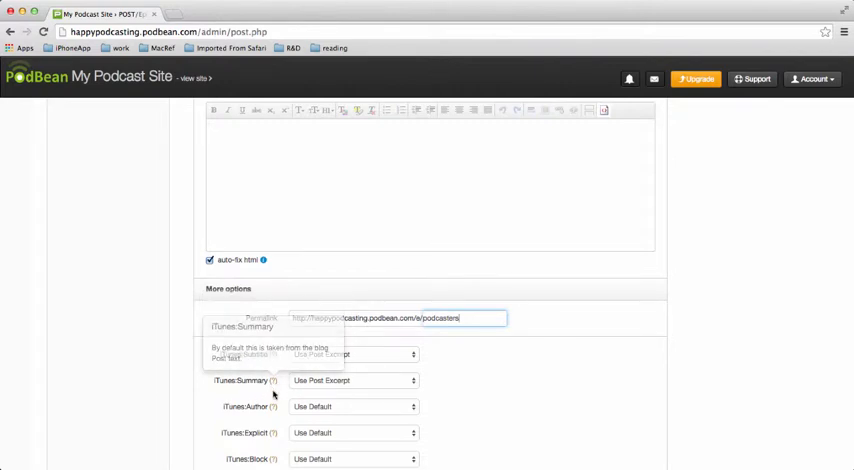
{"action": "mouse_move", "coordinate": [272, 356]}
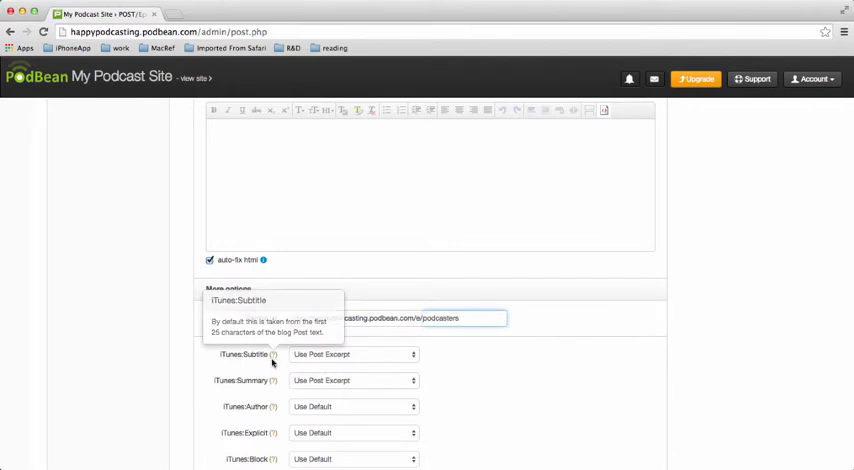
{"action": "mouse_move", "coordinate": [626, 290]}
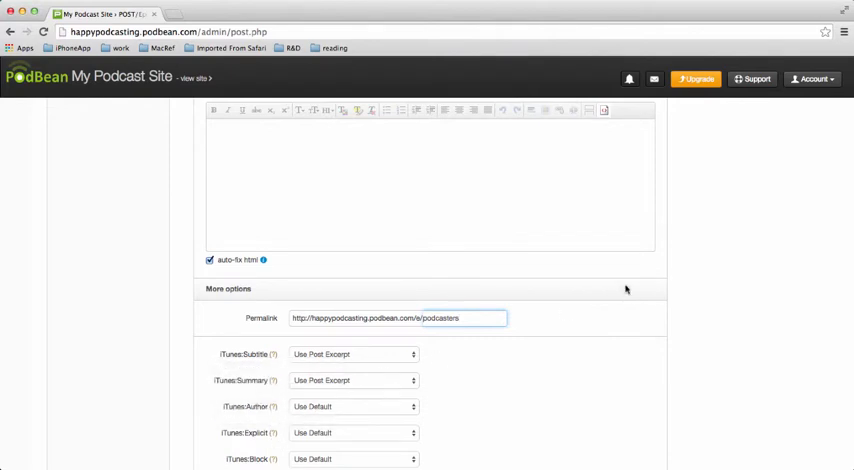
{"action": "scroll", "scroll_direction": "up", "scroll_amount": 3}
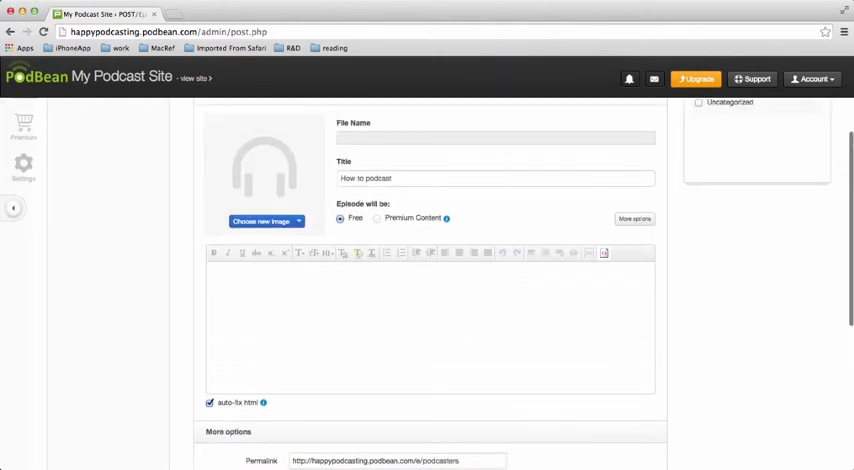
Step: Write 'The episode' in the body with the word 'episode' in bold
{"action": "scroll", "scroll_direction": "up", "scroll_amount": 3}
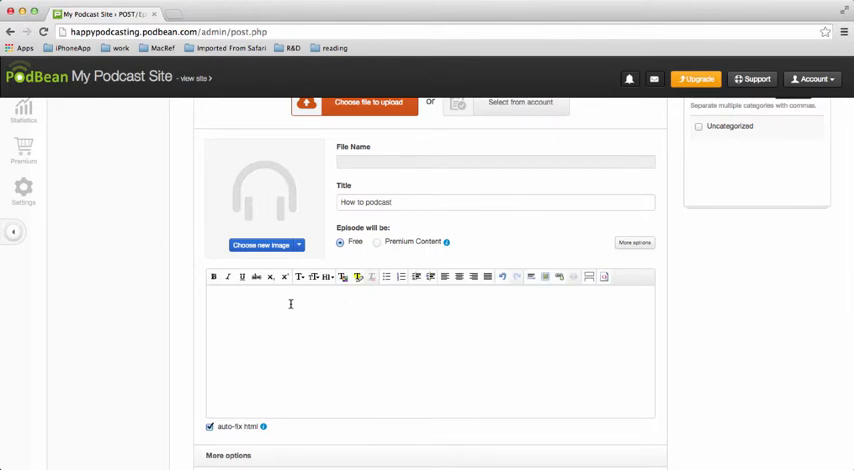
{"action": "mouse_move", "coordinate": [230, 288]}
{"action": "type", "text": "This"}
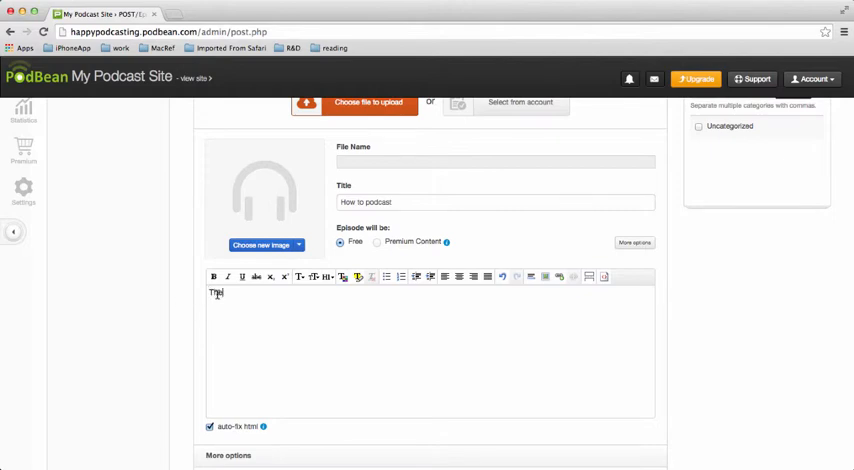
{"action": "type", "text": "he"}
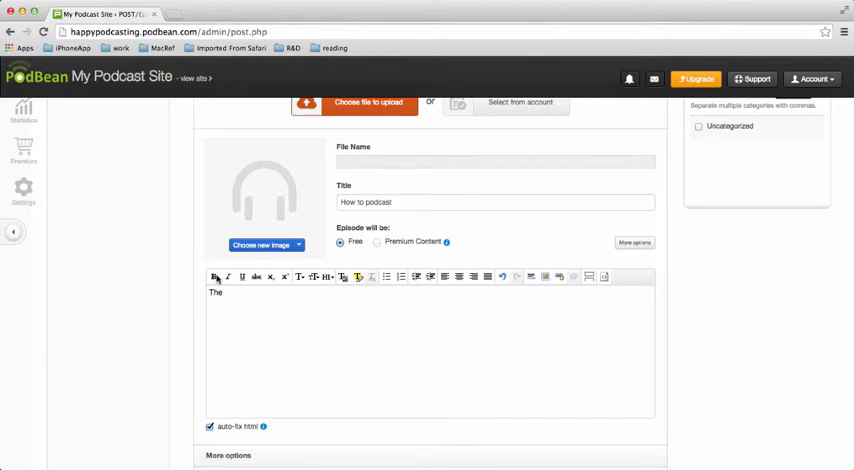
{"action": "type", "text": "episod"}
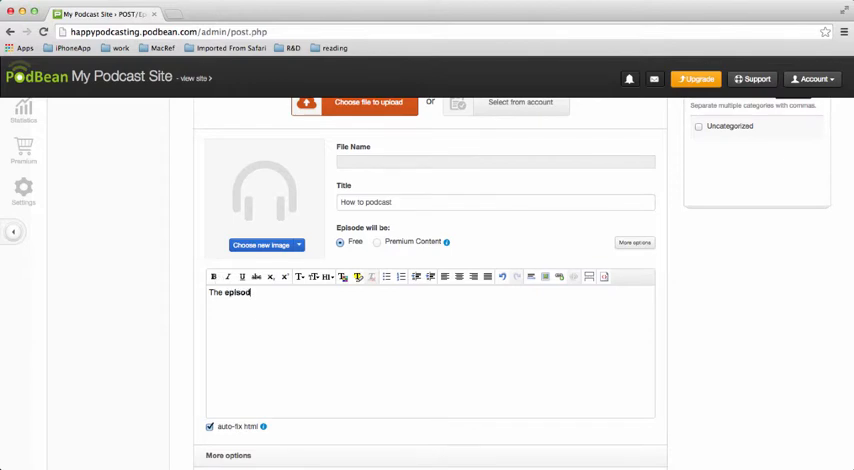
{"action": "type", "text": "e"}
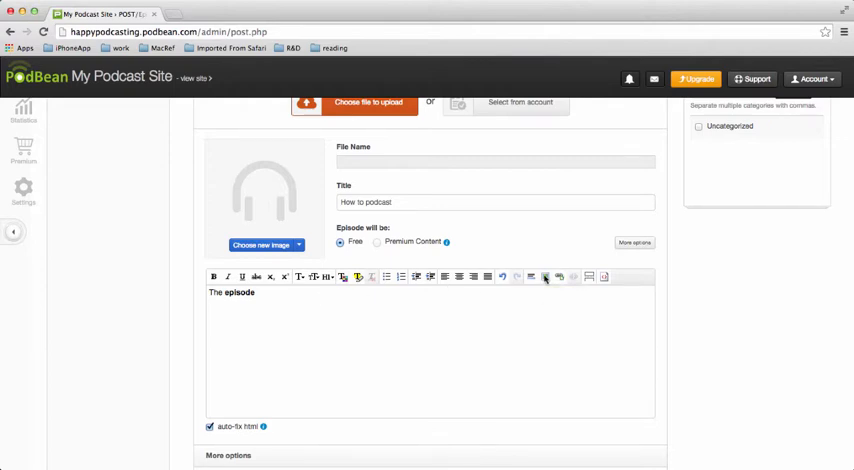
Step: Insert the Happy Easter flower image beneath the body text via its URL
{"action": "left_click", "coordinate": [544, 276]}
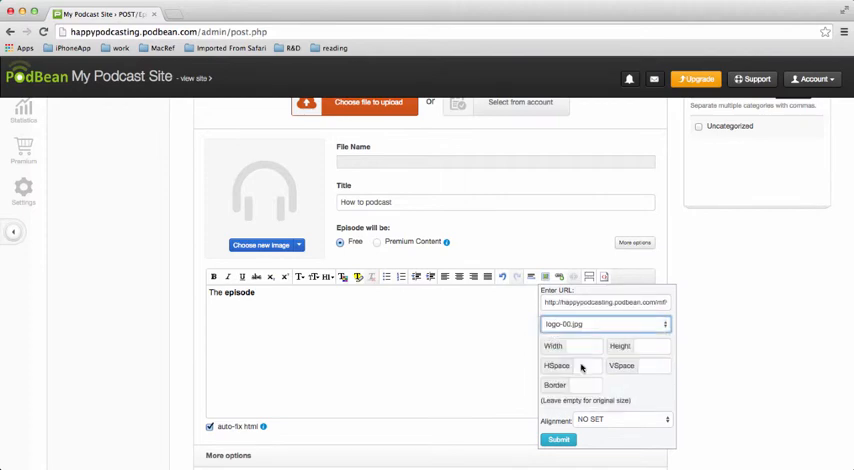
{"action": "left_click", "coordinate": [558, 440]}
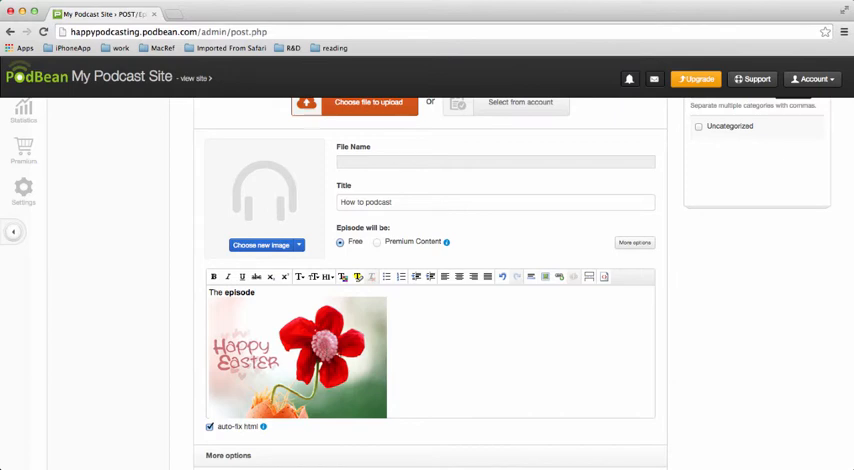
{"action": "mouse_move", "coordinate": [570, 290]}
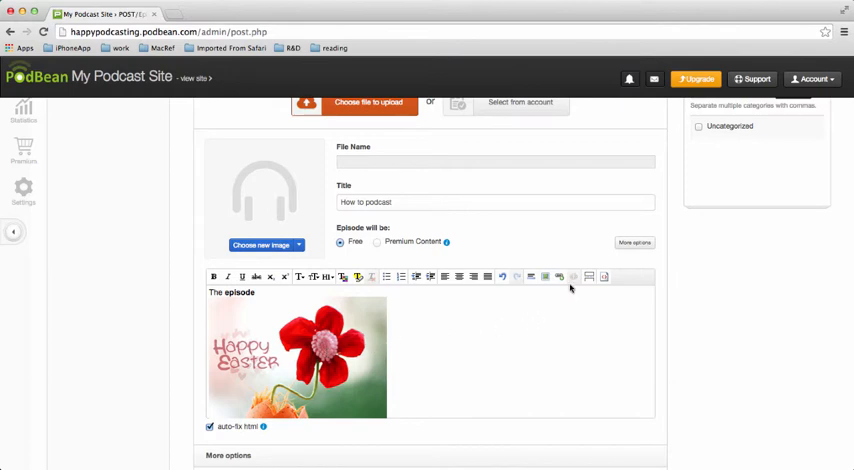
{"action": "mouse_move", "coordinate": [560, 276]}
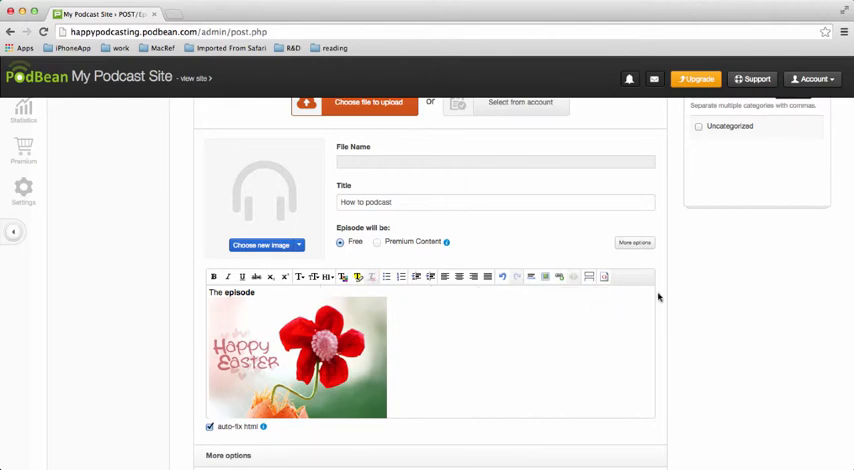
{"action": "mouse_move", "coordinate": [738, 214]}
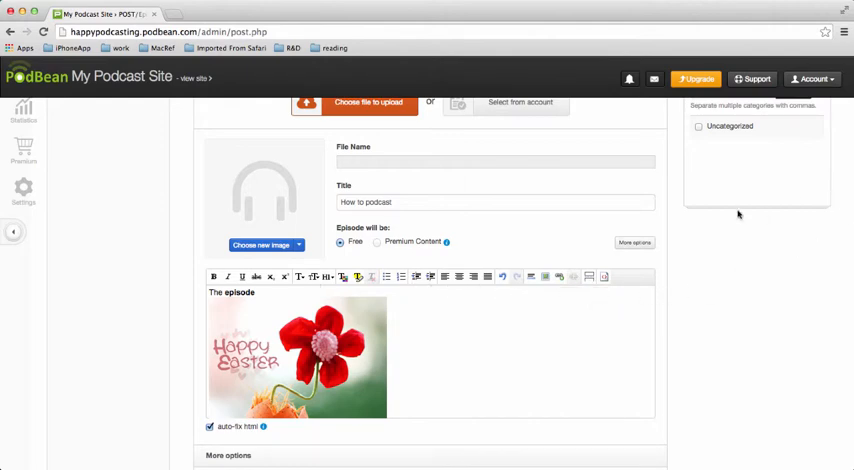
{"action": "mouse_move", "coordinate": [716, 232]}
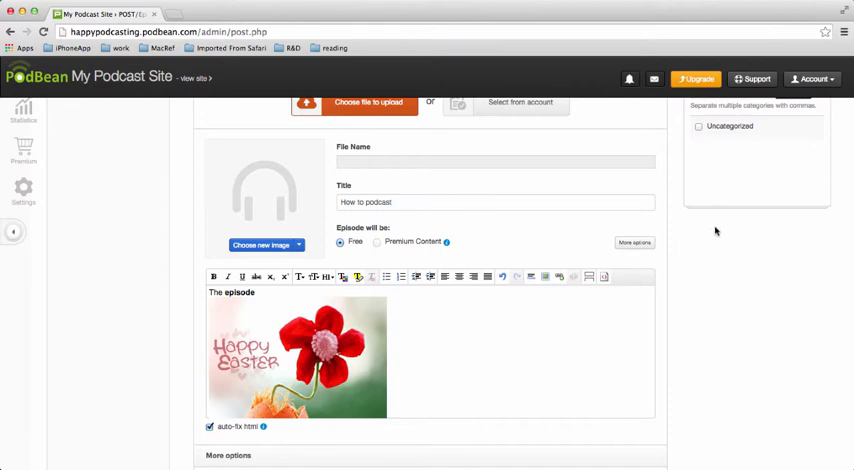
Step: Publish the 'How to podcast' episode and view its public page
{"action": "scroll", "scroll_direction": "down", "scroll_amount": 3}
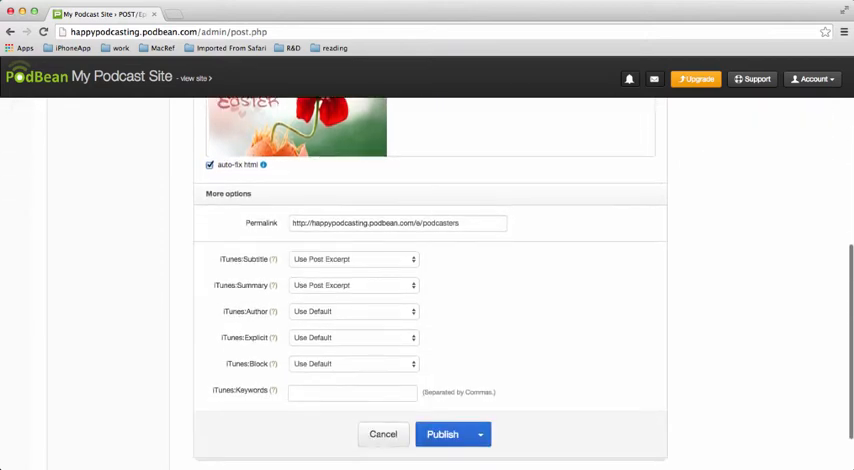
{"action": "scroll", "scroll_direction": "down", "scroll_amount": 3}
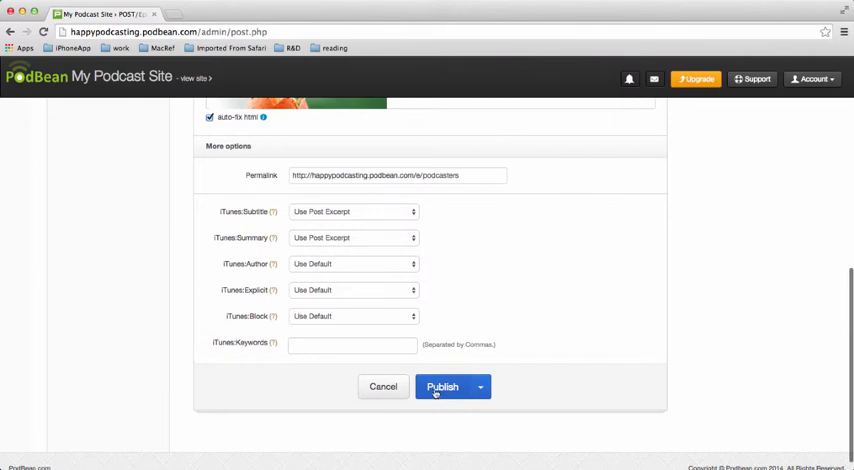
{"action": "left_click", "coordinate": [442, 388]}
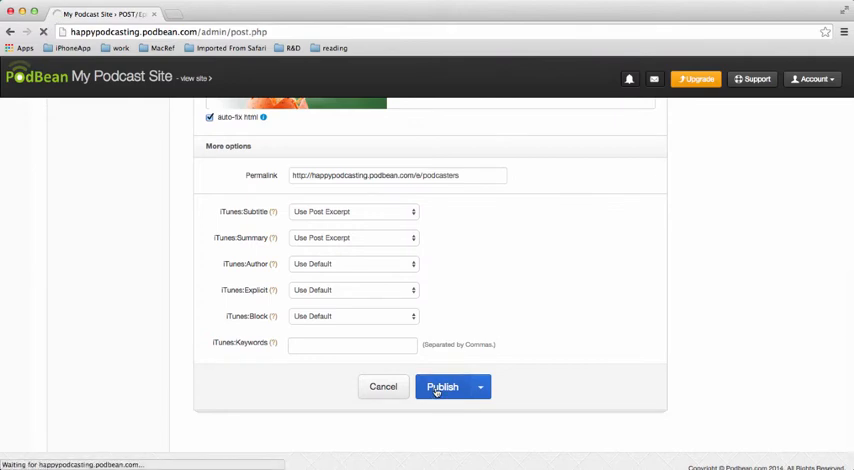
{"action": "left_click", "coordinate": [442, 388]}
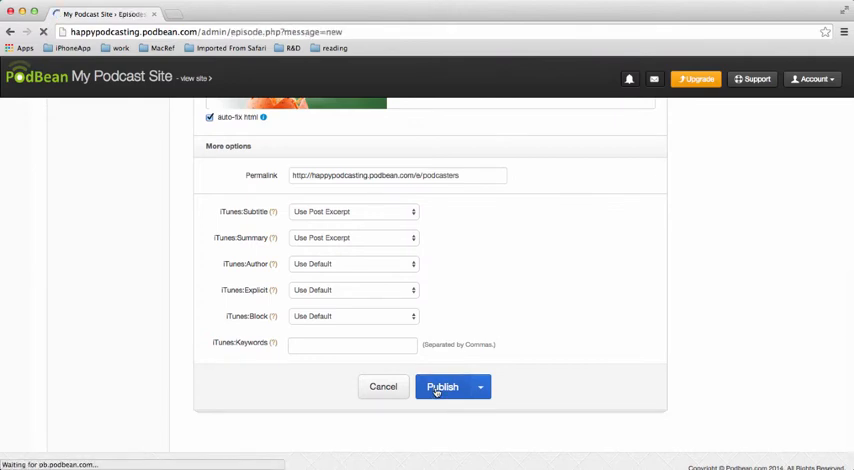
{"action": "left_click", "coordinate": [442, 388]}
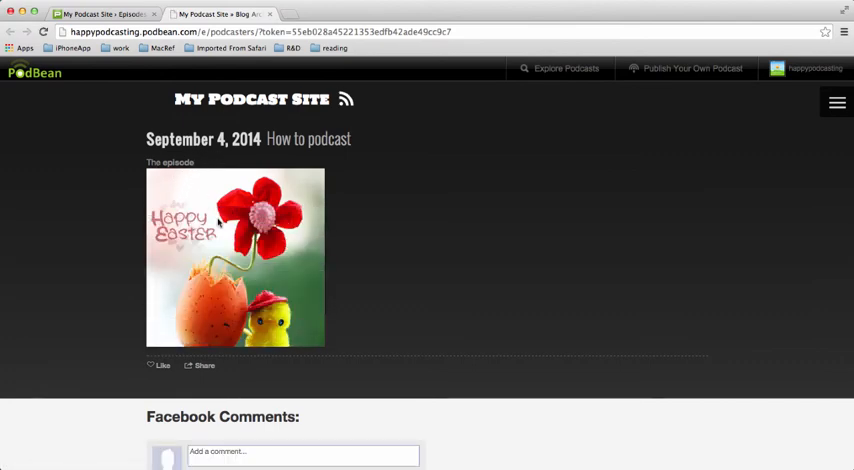
{"action": "mouse_move", "coordinate": [356, 252]}
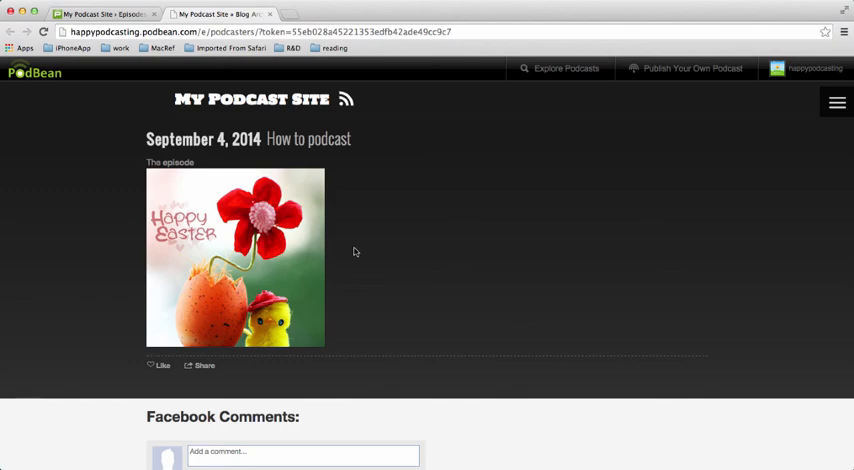
{"action": "mouse_move", "coordinate": [224, 118]}
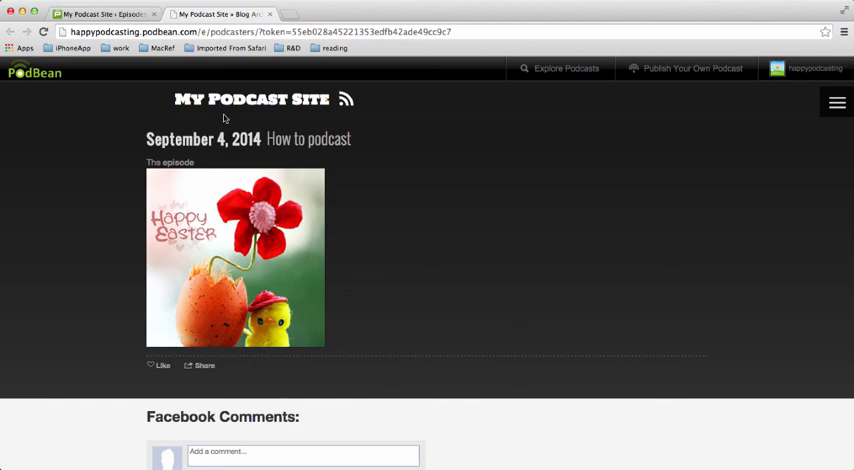
{"action": "mouse_move", "coordinate": [86, 254]}
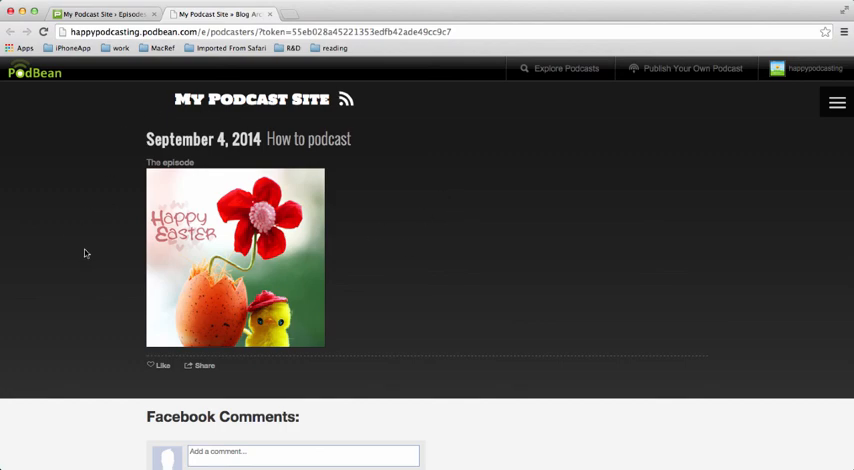